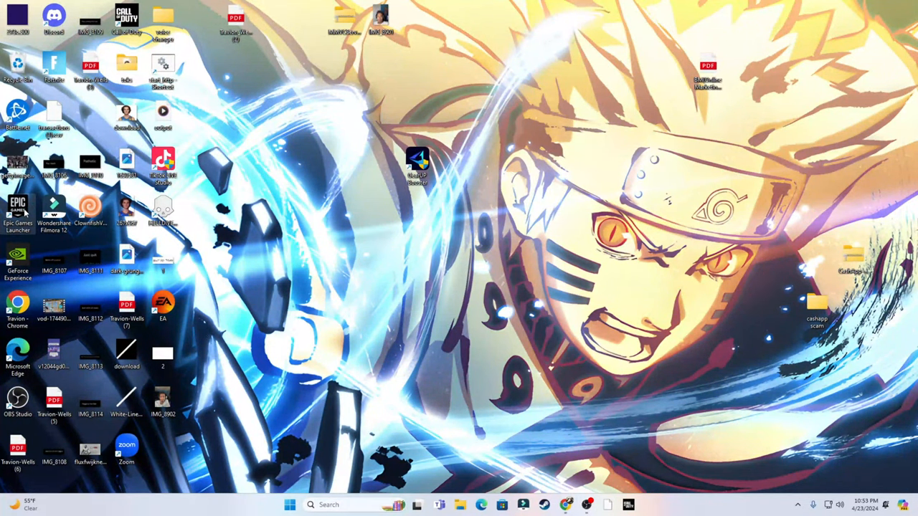
# Step: Start the Epic Games Launcher, go to the Library and show Fortnite's management options
pyautogui.doubleClick(17, 208)
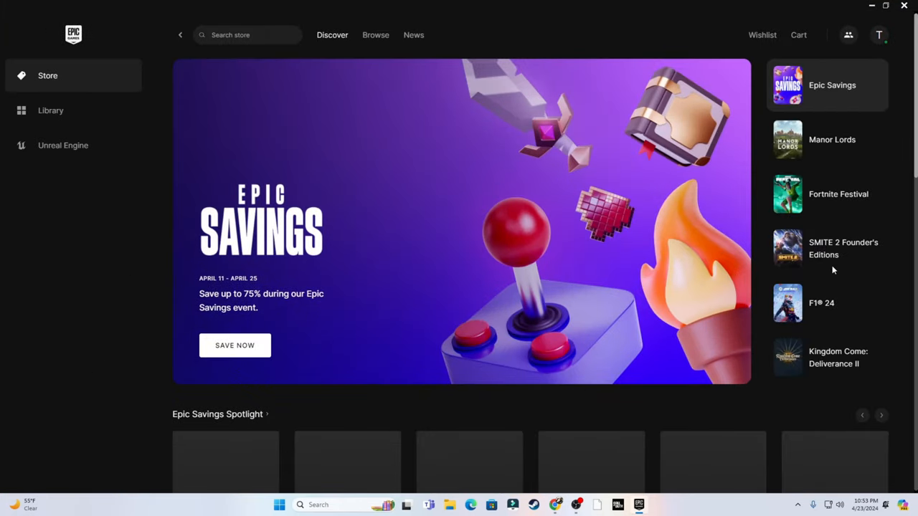
pyautogui.click(50, 110)
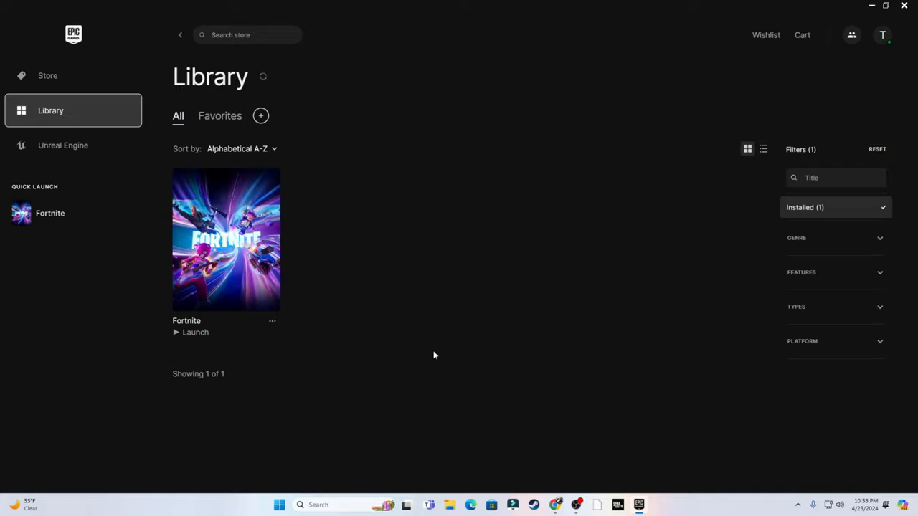
pyautogui.click(272, 321)
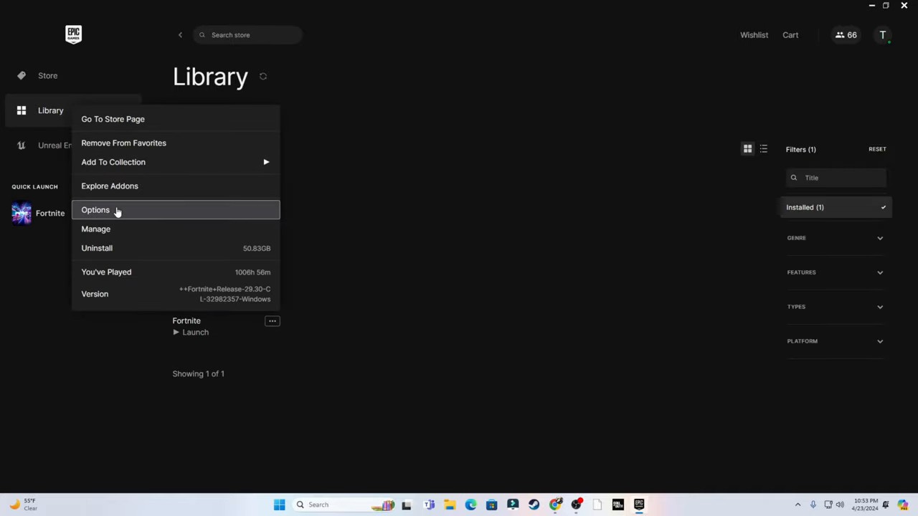
# Step: Review Fortnite's installation options unchanged, then bring up the account menu
pyautogui.click(95, 210)
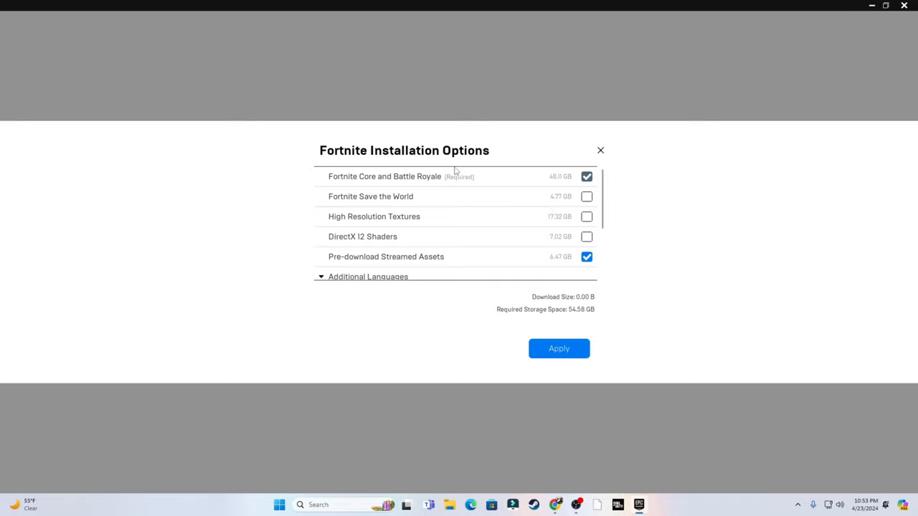
pyautogui.moveTo(445, 263)
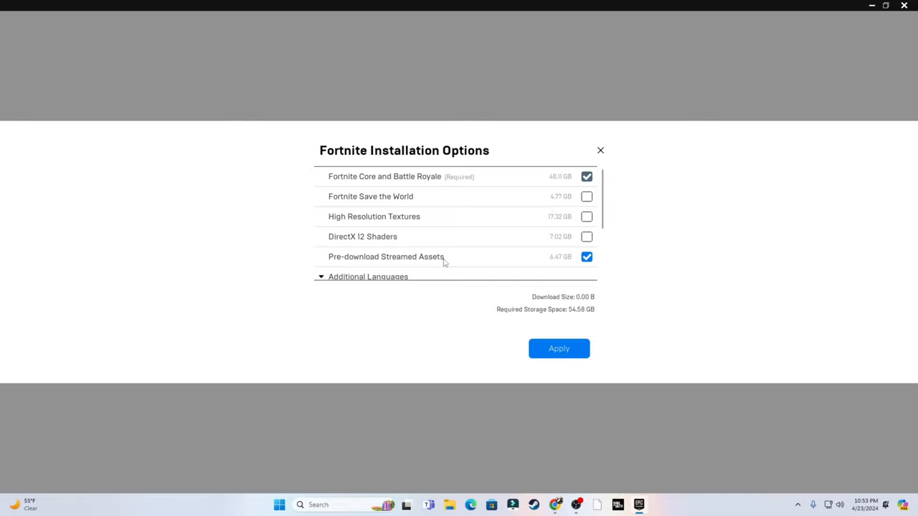
pyautogui.moveTo(466, 175)
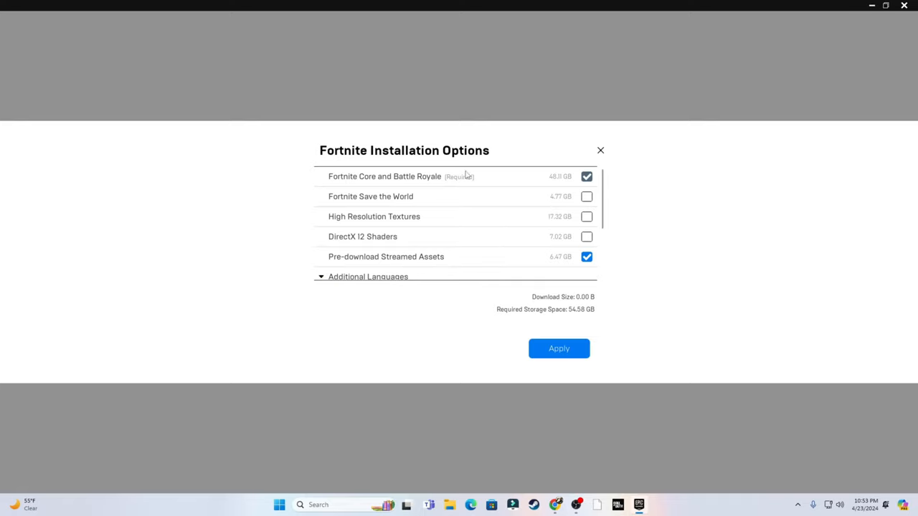
pyautogui.scroll(-3)
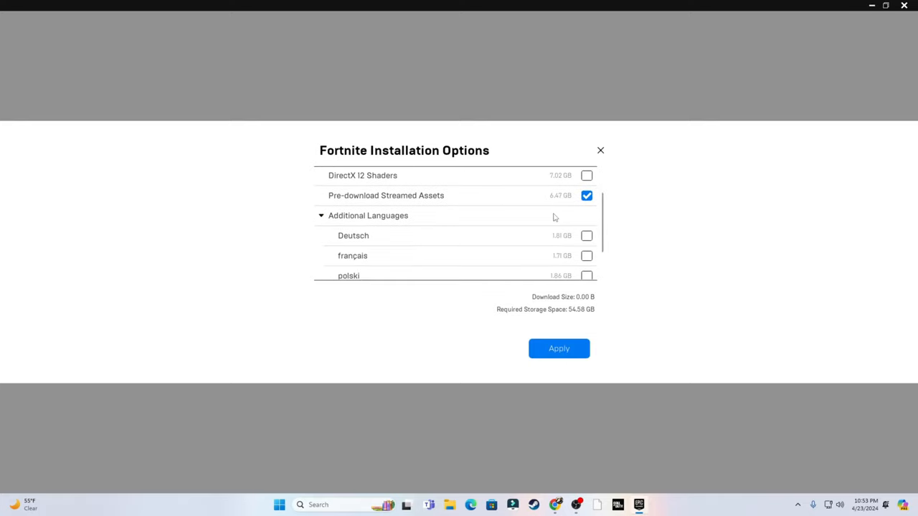
pyautogui.scroll(-3)
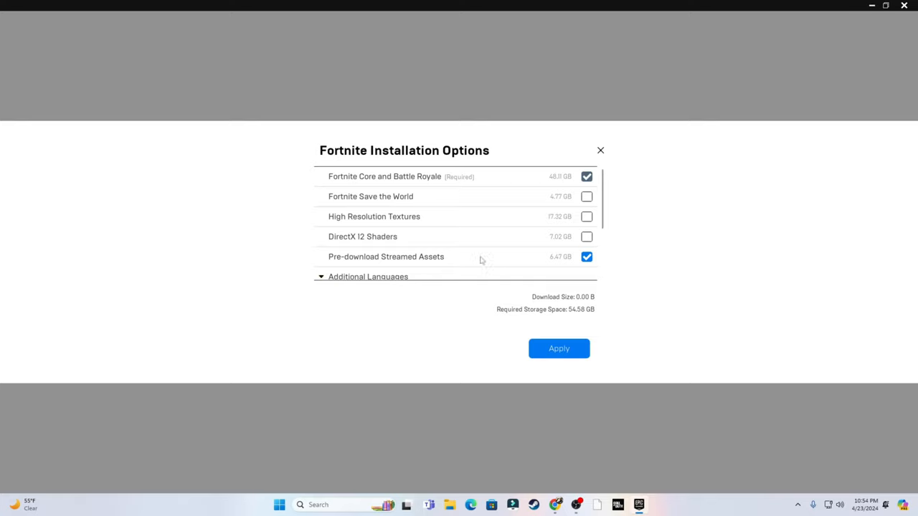
pyautogui.moveTo(382, 224)
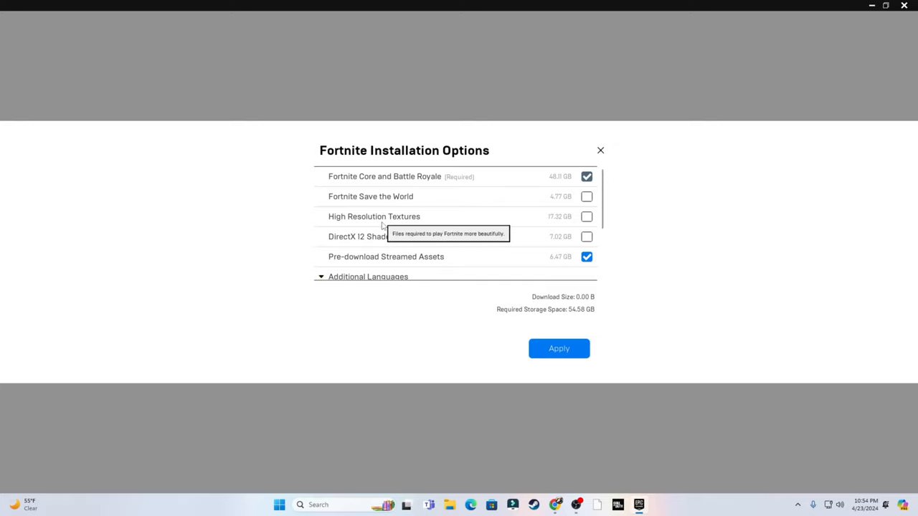
pyautogui.moveTo(443, 221)
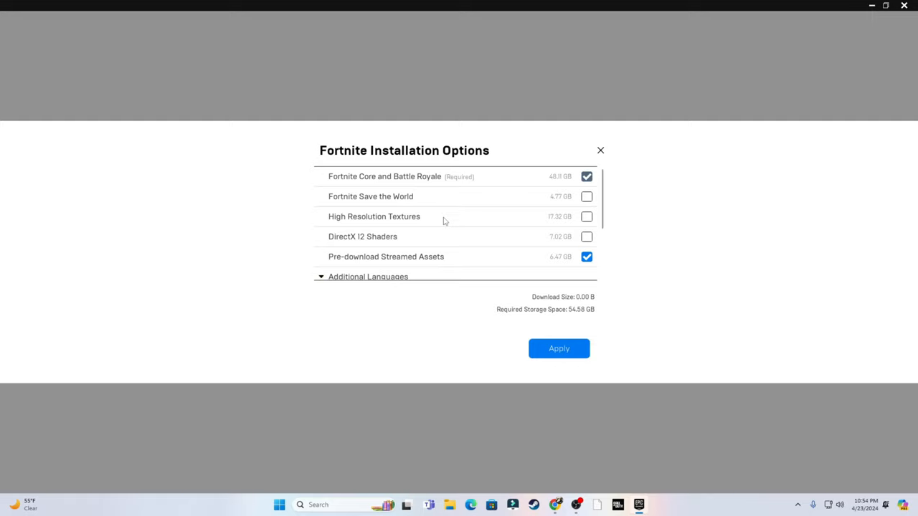
pyautogui.moveTo(490, 185)
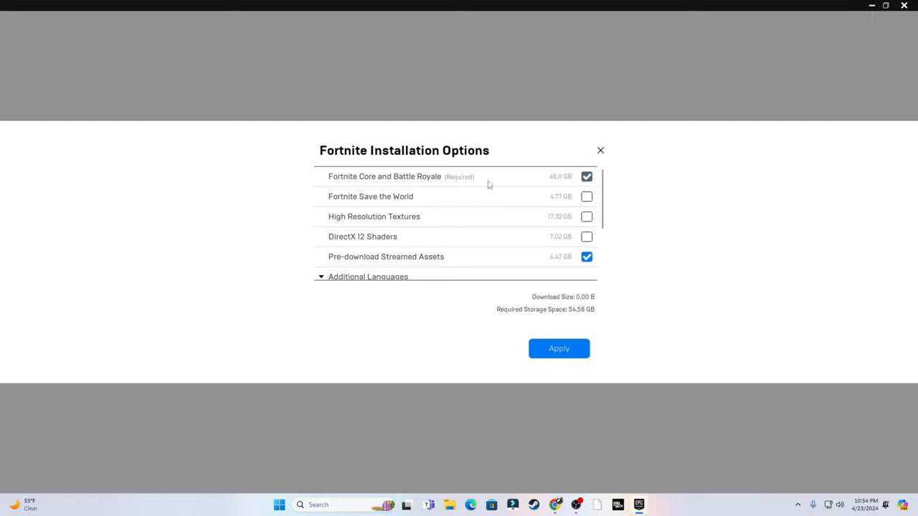
pyautogui.moveTo(547, 198)
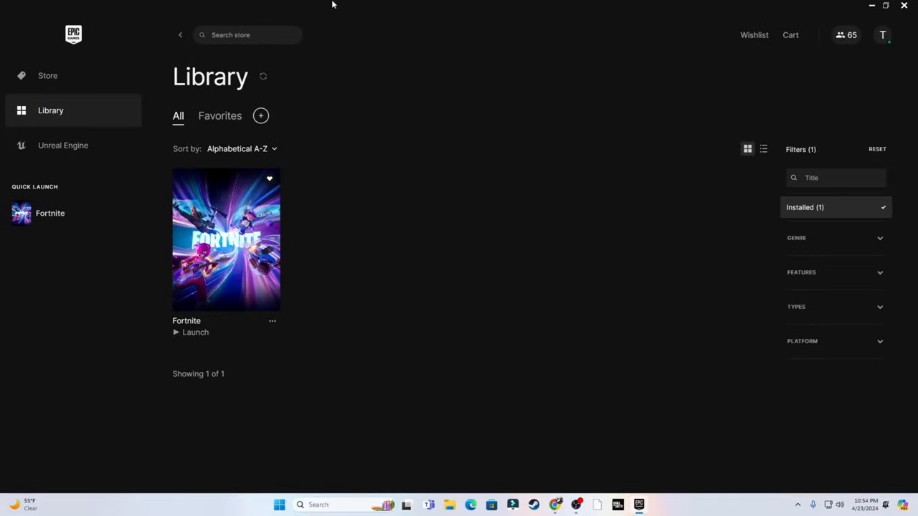
pyautogui.moveTo(751, 95)
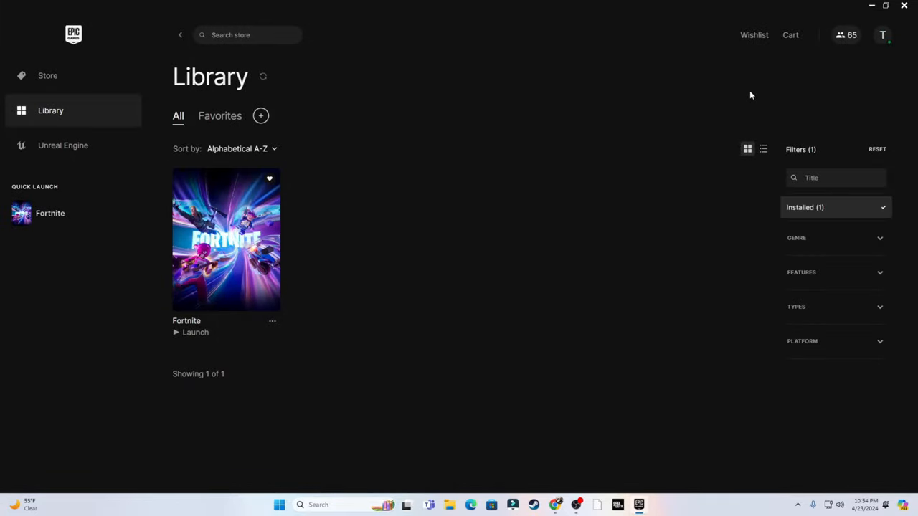
pyautogui.click(884, 34)
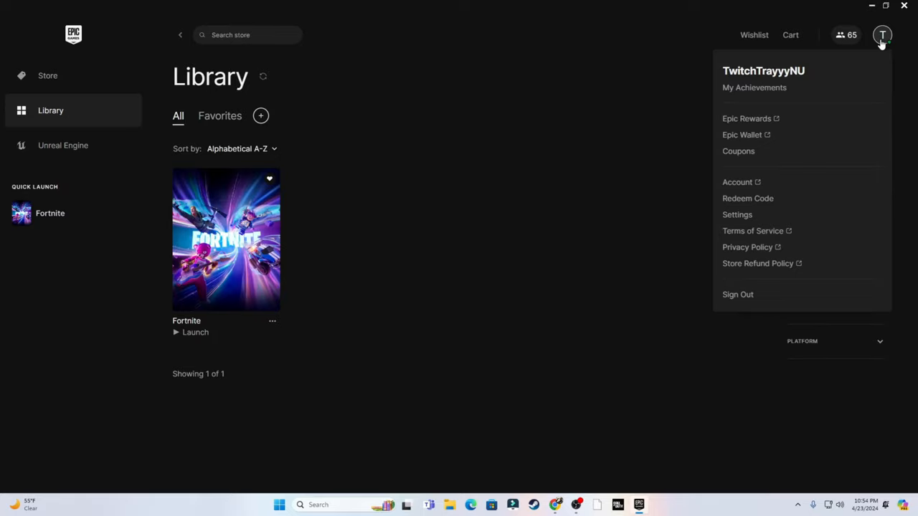
pyautogui.moveTo(738, 215)
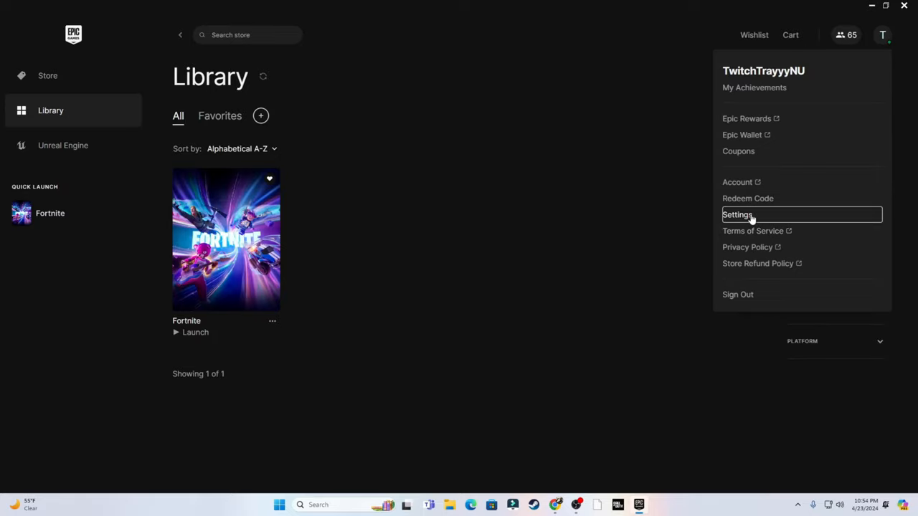
# Step: Review the launcher Settings page from preferences down to the Manage Games section
pyautogui.click(737, 216)
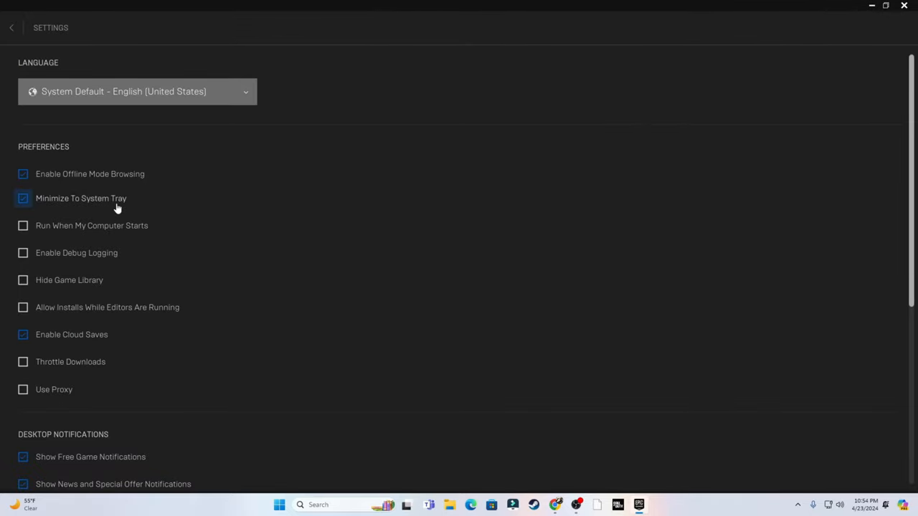
pyautogui.moveTo(58, 212)
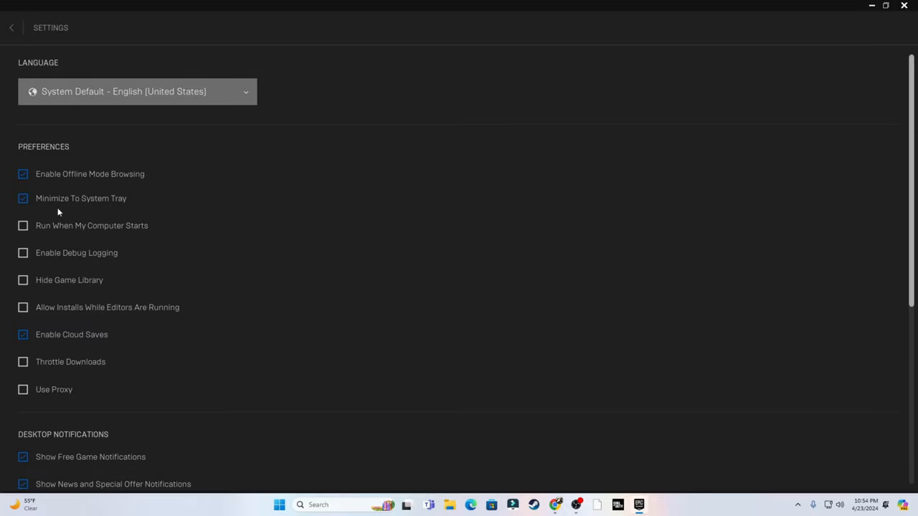
pyautogui.moveTo(101, 208)
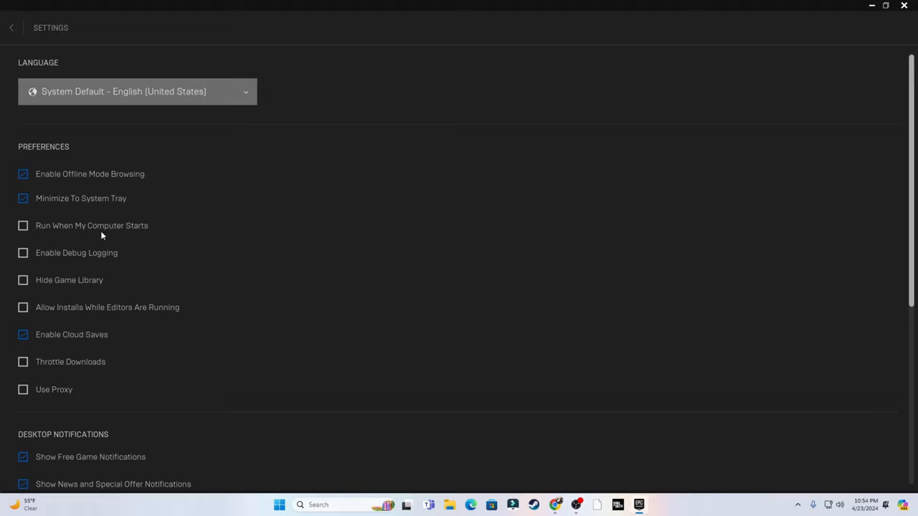
pyautogui.scroll(-3)
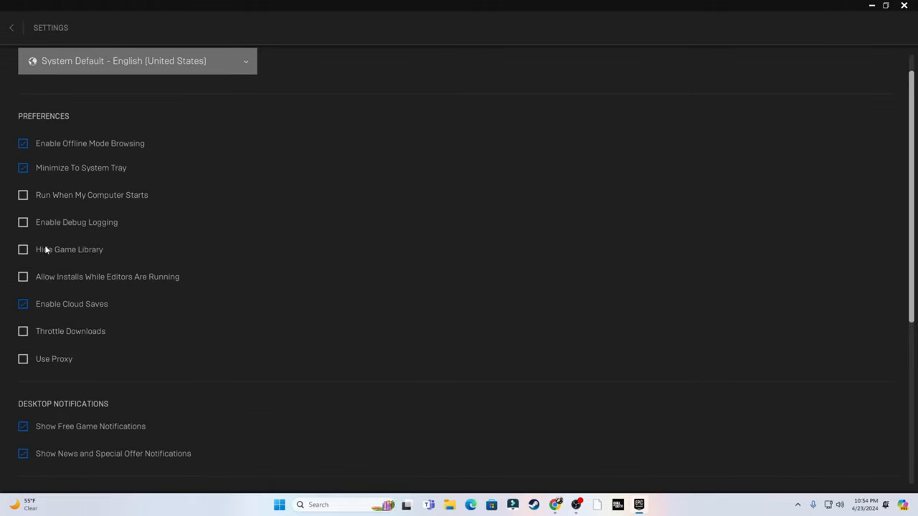
pyautogui.moveTo(115, 339)
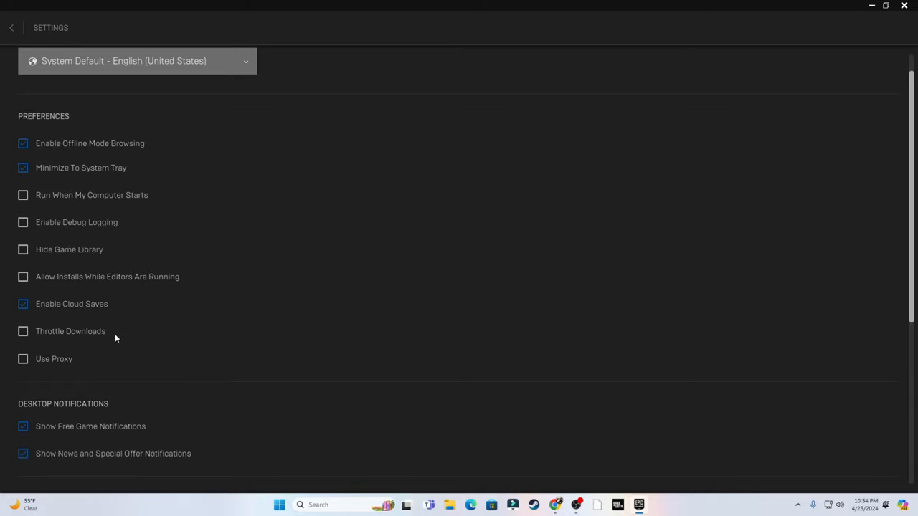
pyautogui.scroll(-3)
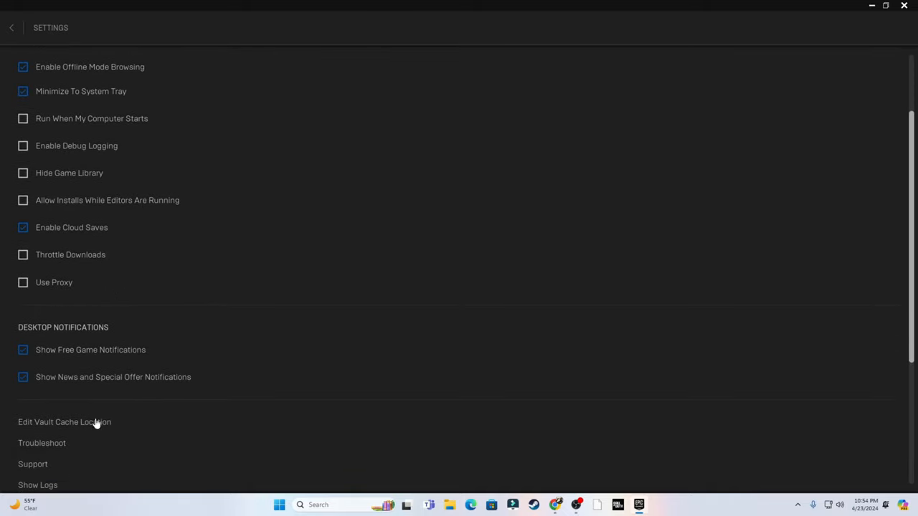
pyautogui.scroll(-3)
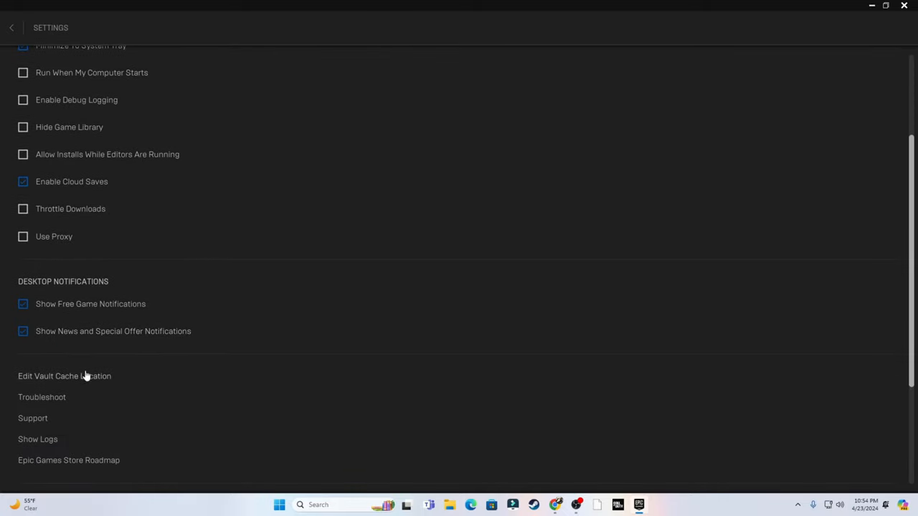
pyautogui.scroll(-3)
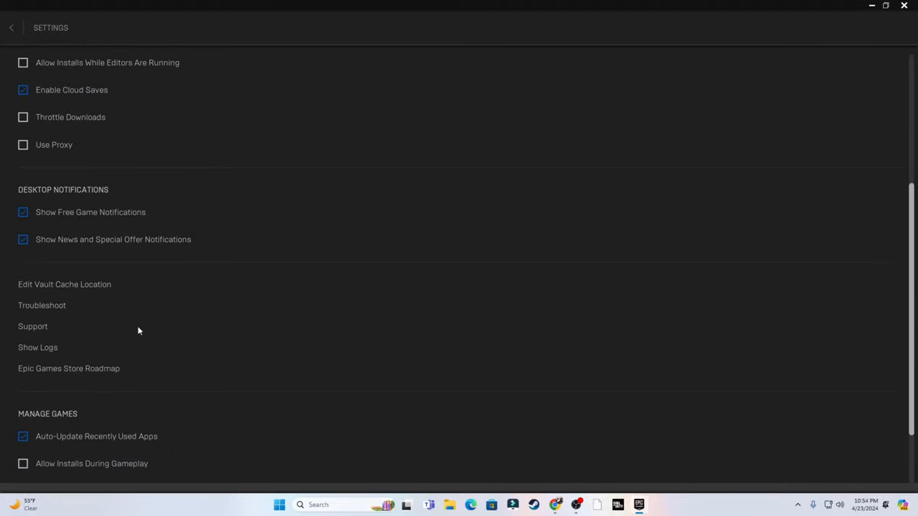
# Step: Expand Fortnite's settings showing auto-update and arguments -LANPLAY -NOSPLASH -USEALLAVAILABLECORES
pyautogui.scroll(-3)
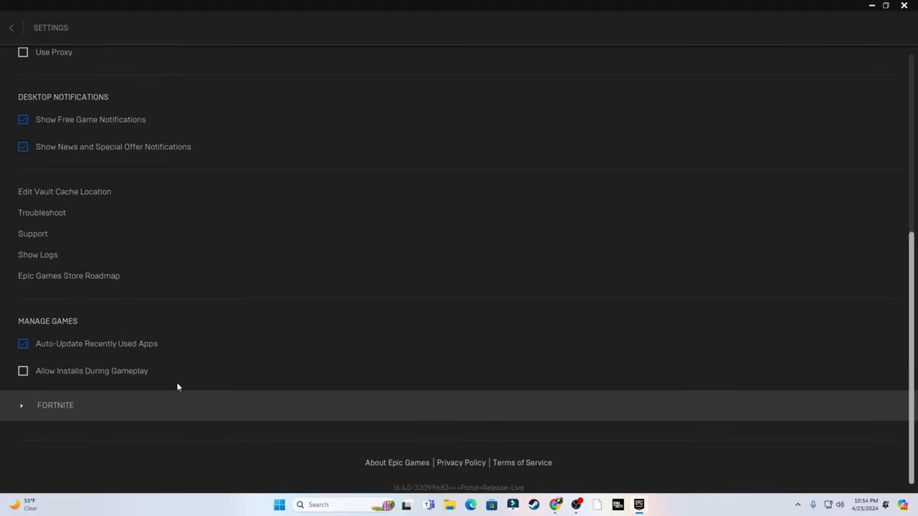
pyautogui.moveTo(103, 390)
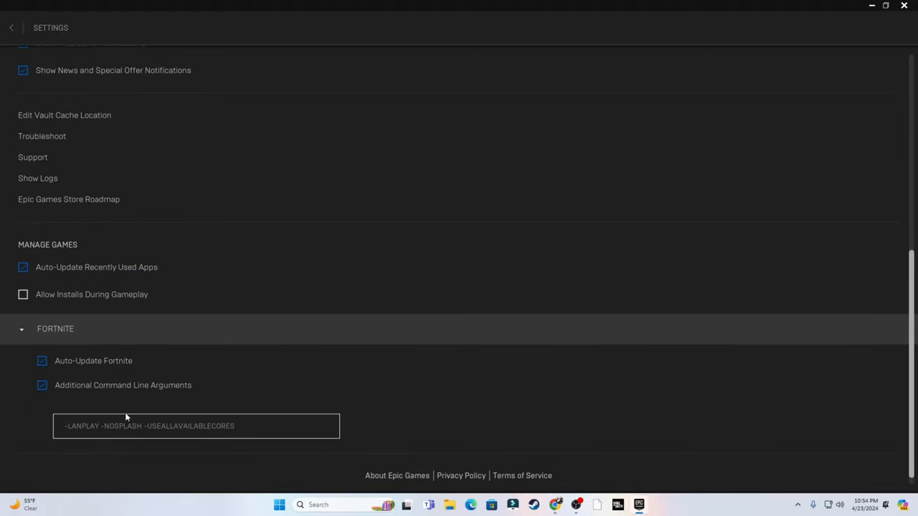
pyautogui.scroll(3)
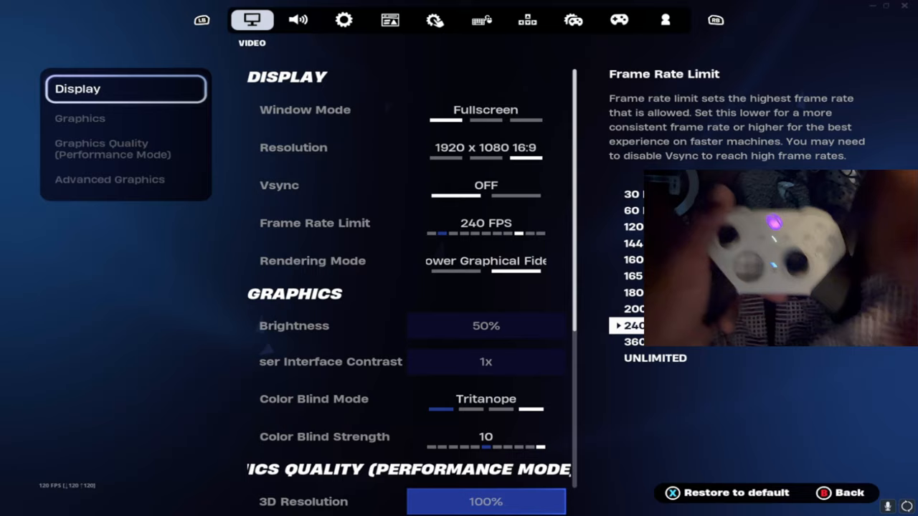
# Step: Review graphics: 240 FPS limit, Vsync off, Performance mode, low textures and meshes, Show FPS on; go to Audio
pyautogui.click(83, 117)
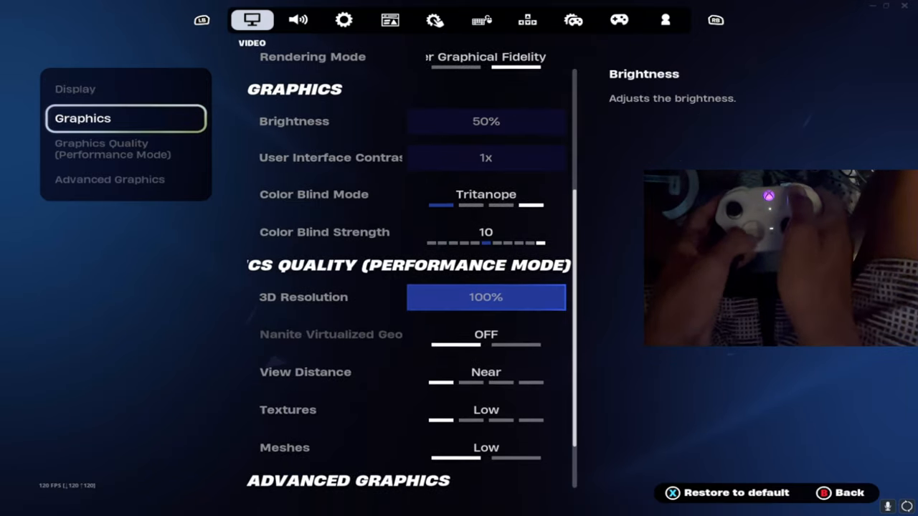
pyautogui.scroll(-3)
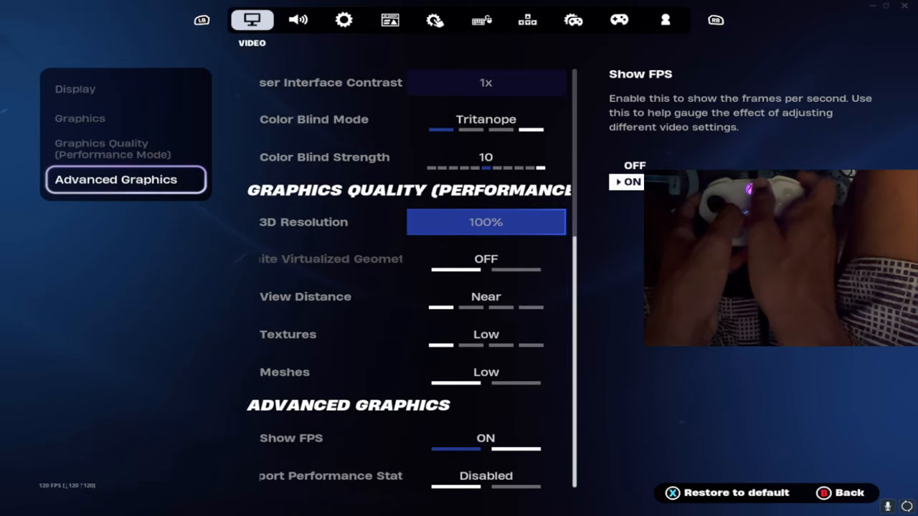
pyautogui.click(345, 20)
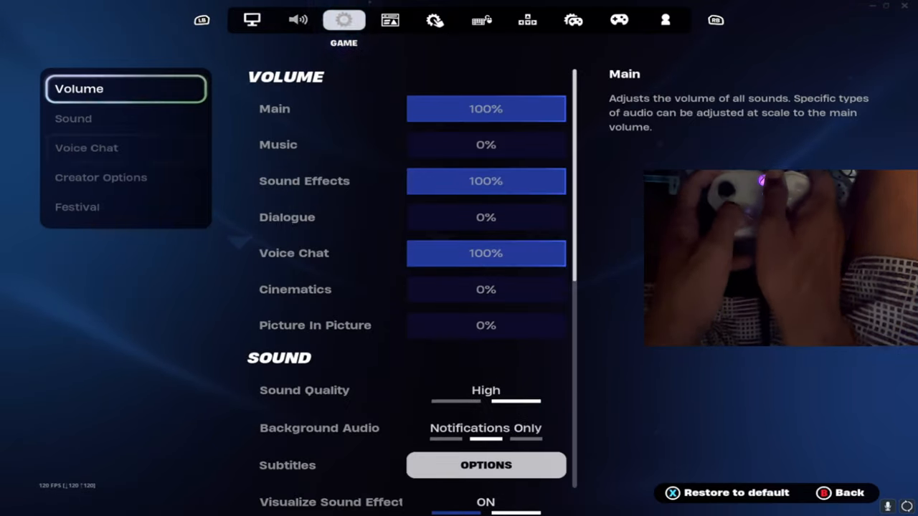
# Step: Set subtitles Off with extra-small white text, no border and clear background, then go to Game
pyautogui.click(298, 20)
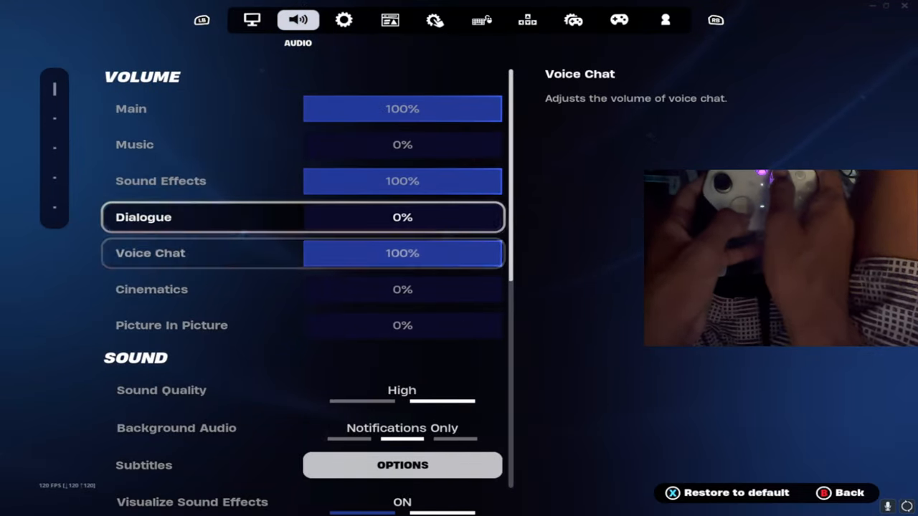
pyautogui.scroll(-3)
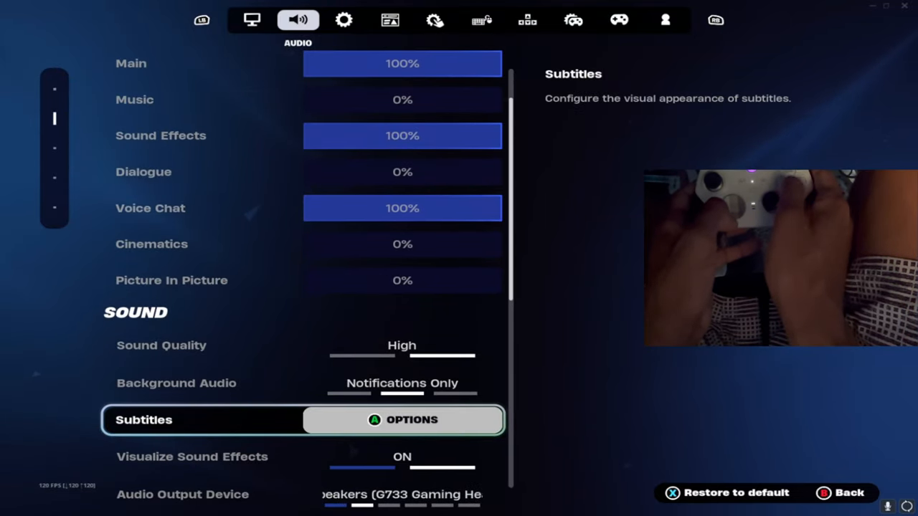
pyautogui.click(402, 419)
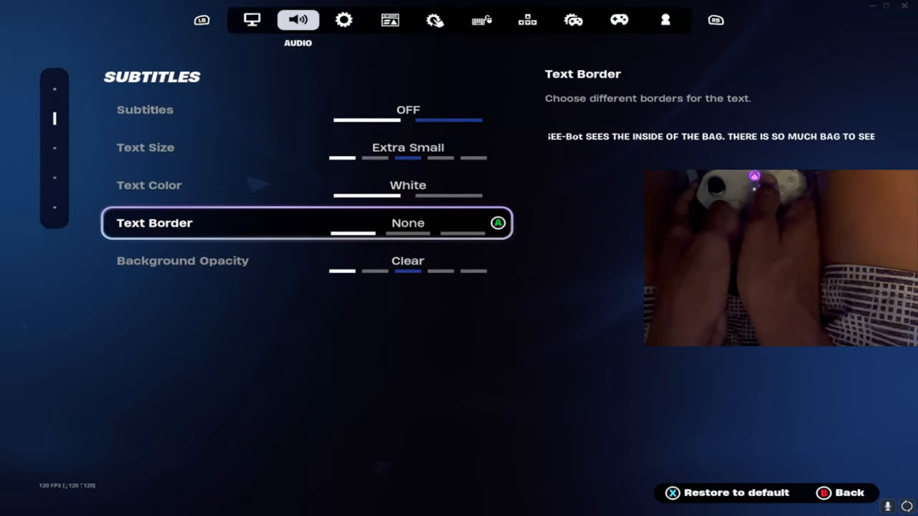
pyautogui.press('down')
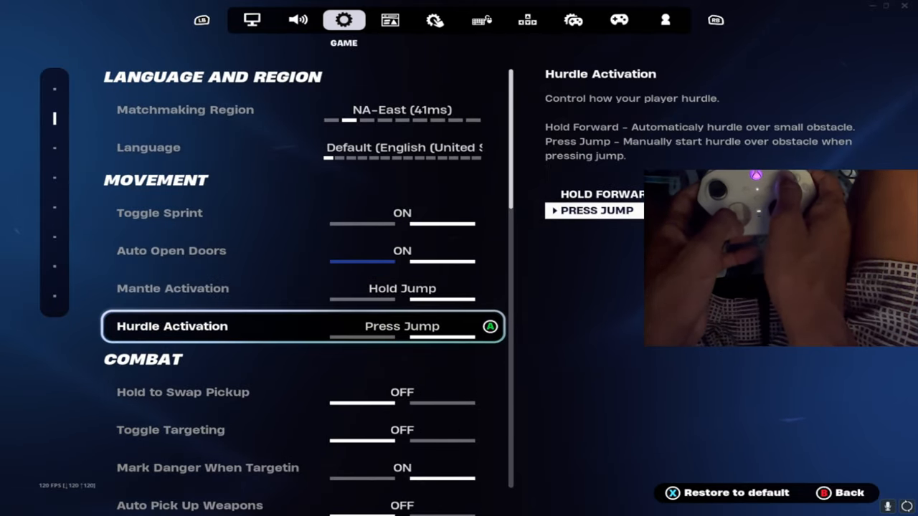
# Step: Turn off regular, large team, creative and high-quality replay recording, then go to HUD options
pyautogui.scroll(-3)
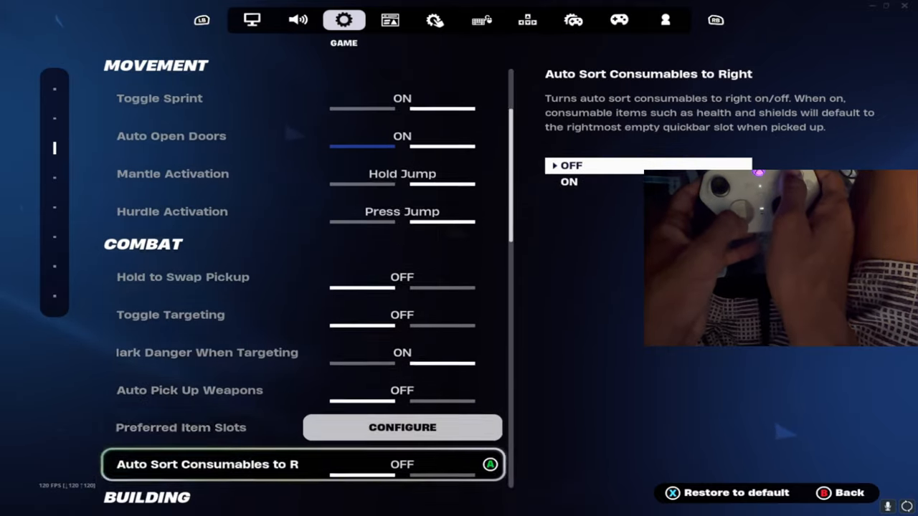
pyautogui.scroll(-3)
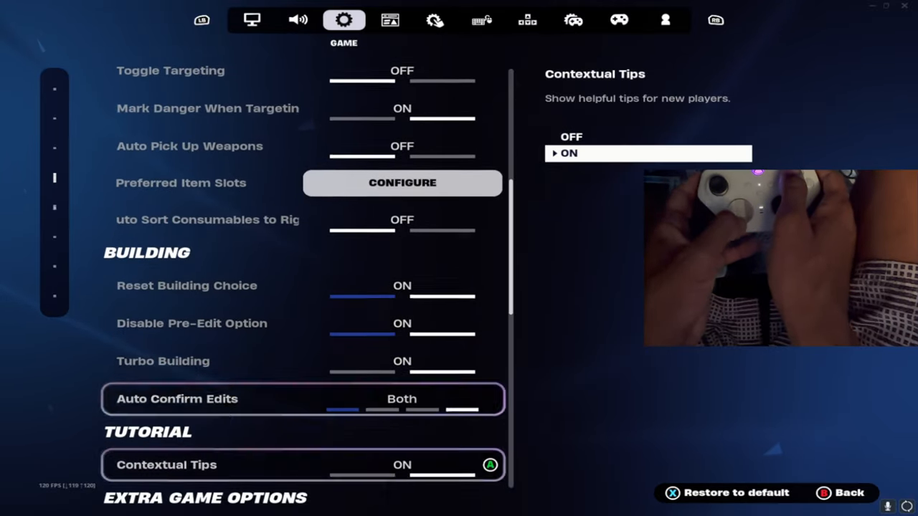
pyautogui.scroll(-3)
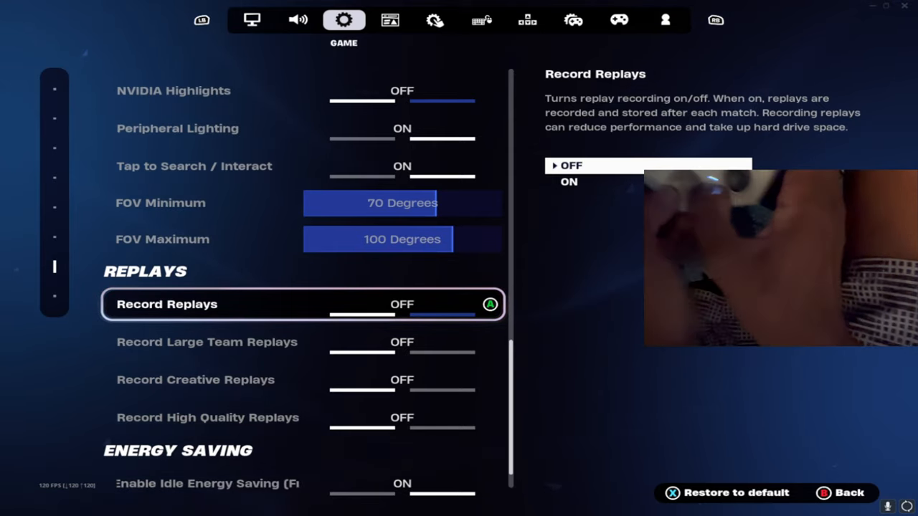
pyautogui.click(390, 21)
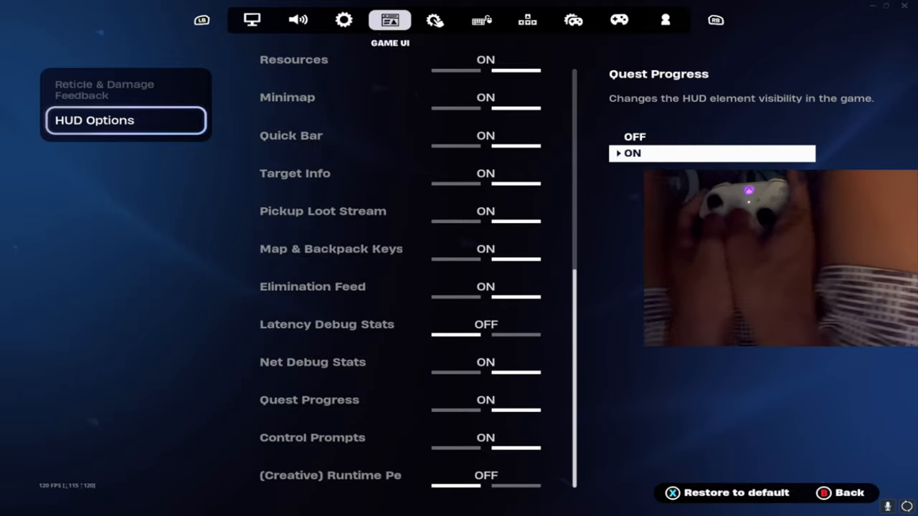
# Step: Show controller settings with look and ADS sensitivity 4 (Normal) and 9% stick dead zones
pyautogui.click(574, 20)
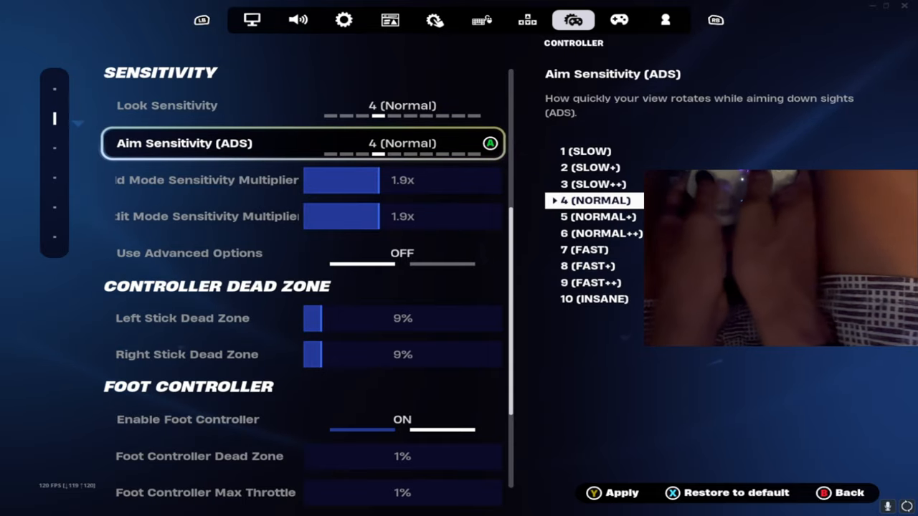
# Step: Enable advanced options: look speeds 41%, ADS look 6% horizontal and 5% vertical, all boosts 0%
pyautogui.press('up')
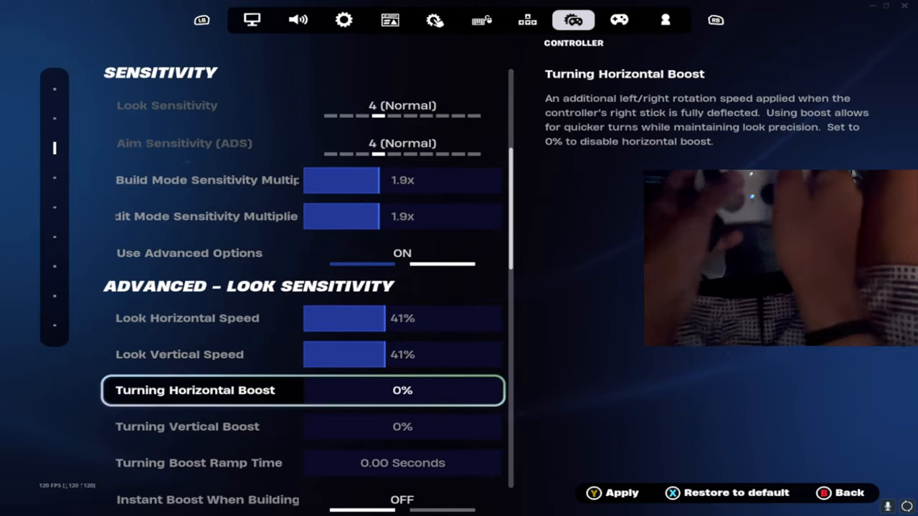
pyautogui.press('Down')
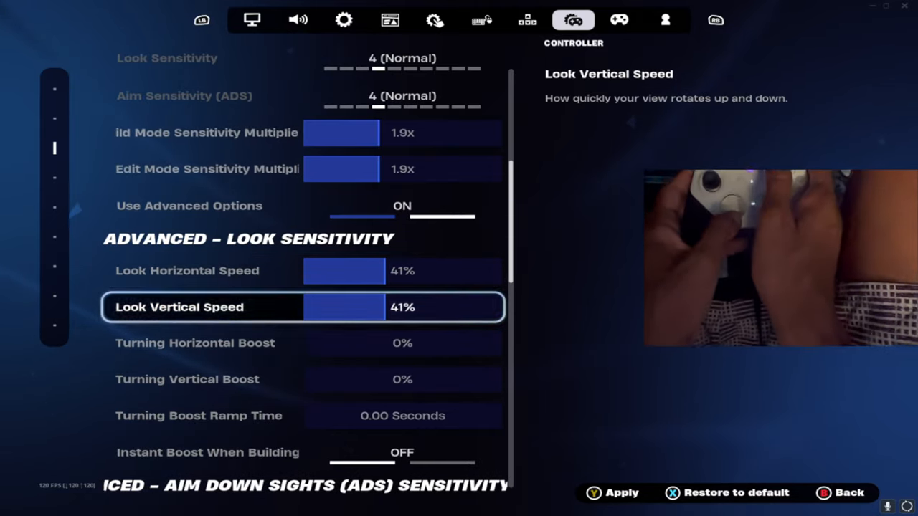
pyautogui.scroll(-3)
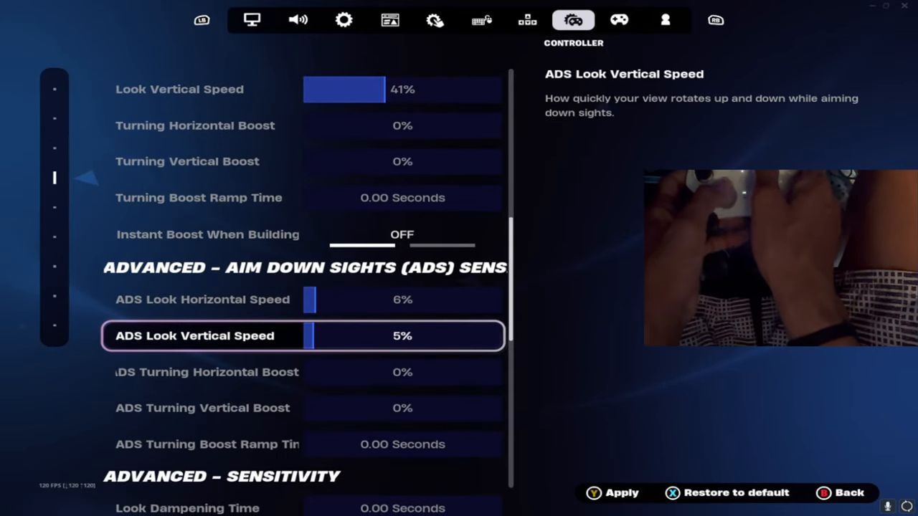
pyautogui.press('up')
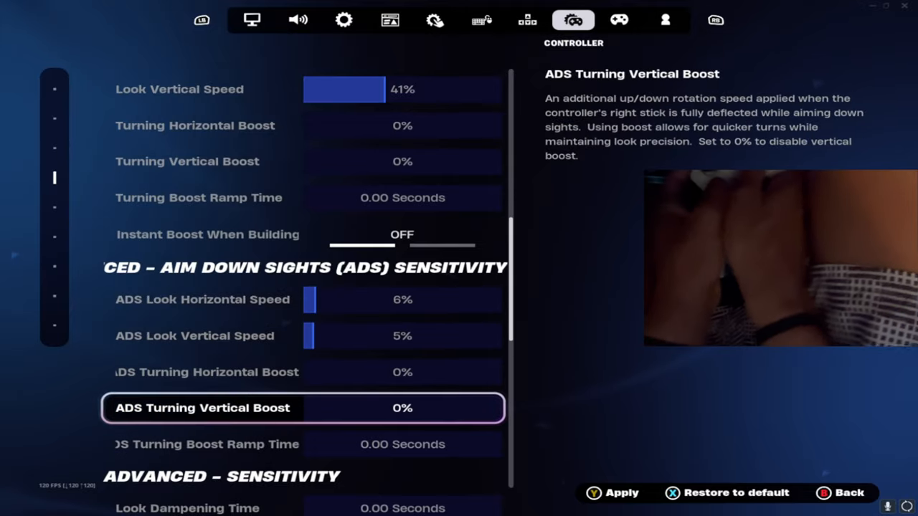
# Step: Set Look Input Curve to Linear with 100% aim assist, then go to the controller bindings (Custom preset)
pyautogui.scroll(-3)
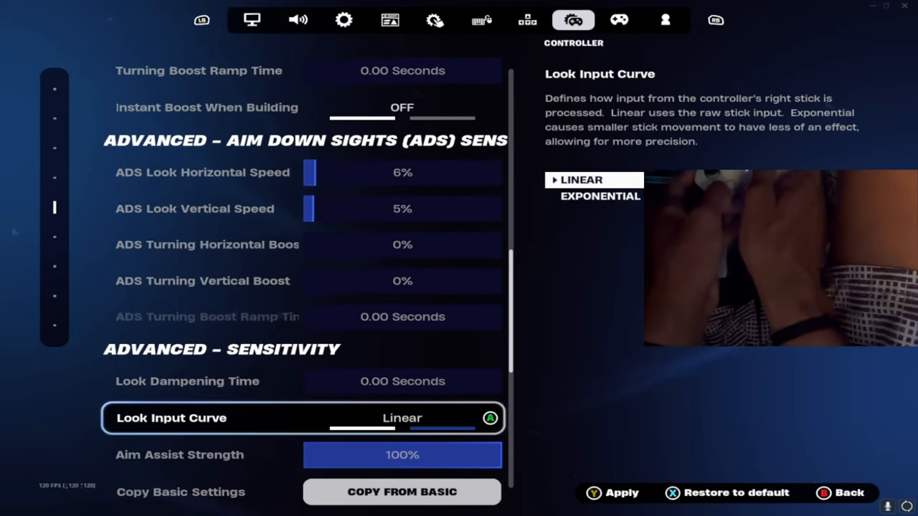
pyautogui.scroll(-3)
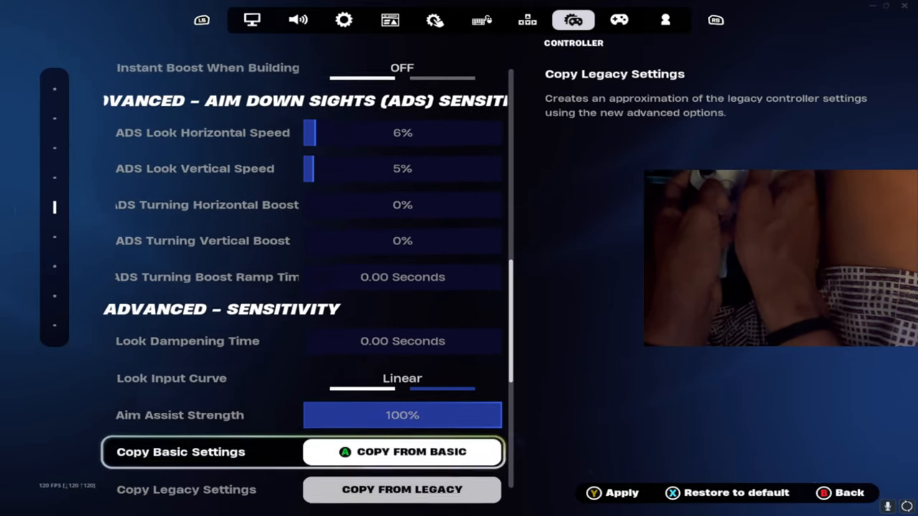
pyautogui.scroll(-3)
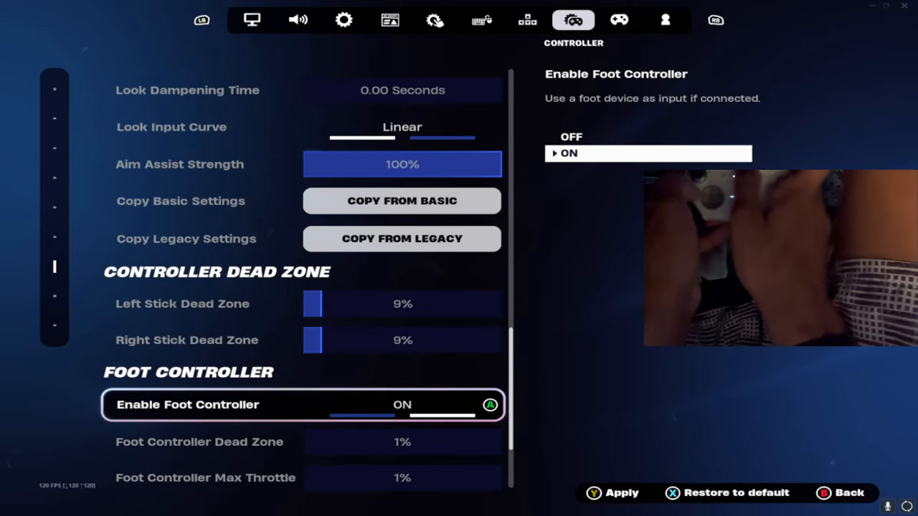
pyautogui.click(620, 20)
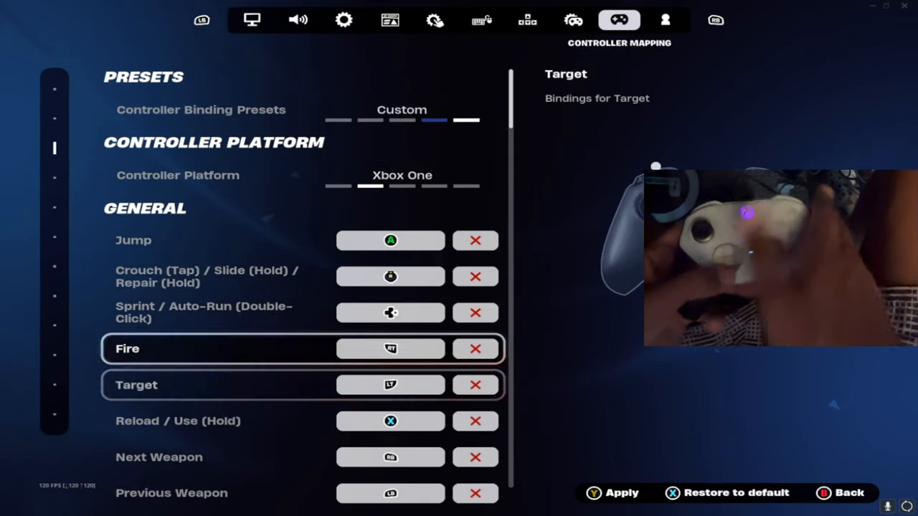
# Step: Review controller mapping bindings and platform, glance at Account tab, return to Controller input settings
pyautogui.scroll(-3)
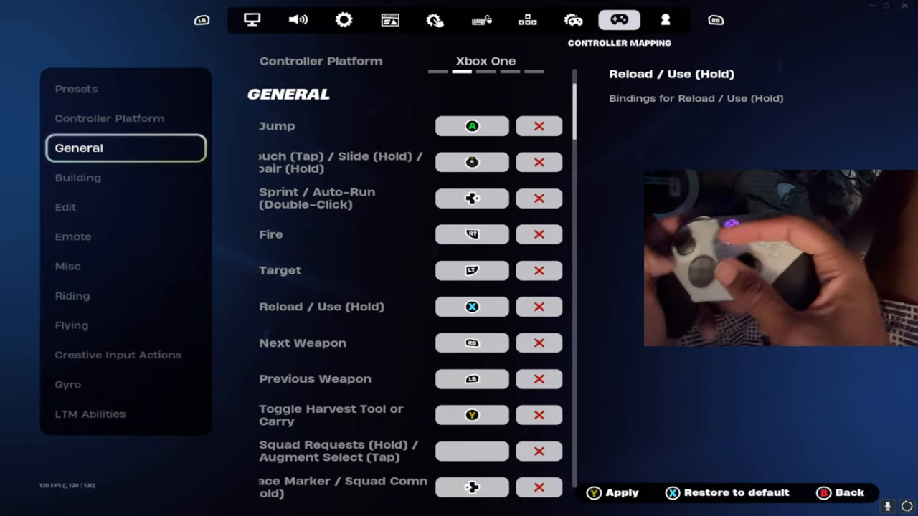
pyautogui.click(109, 118)
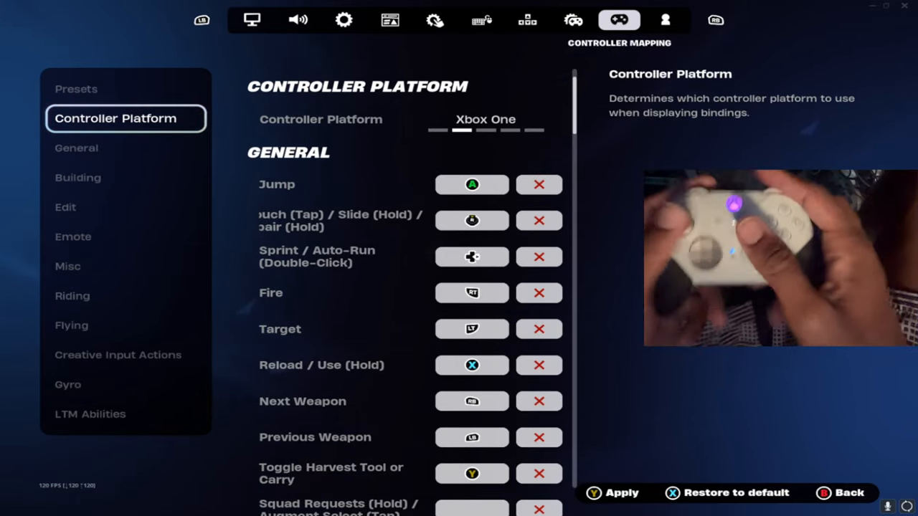
pyautogui.click(664, 20)
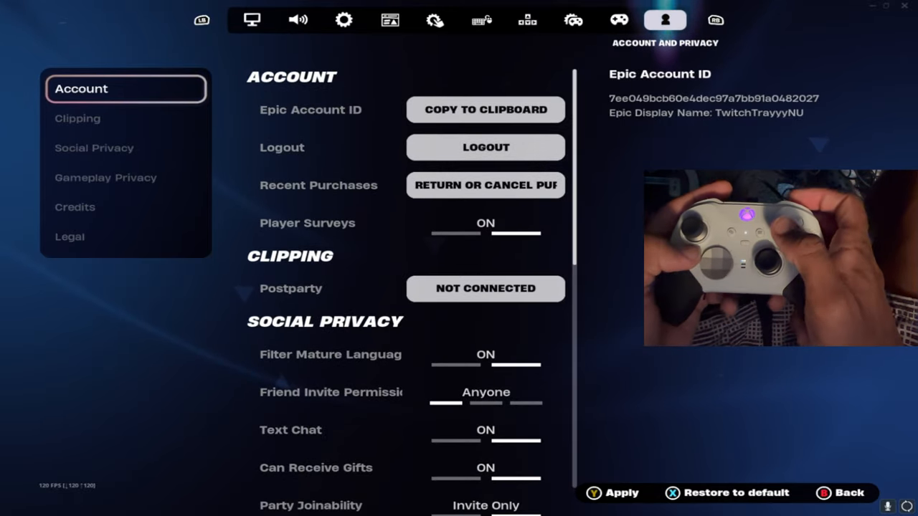
pyautogui.click(574, 20)
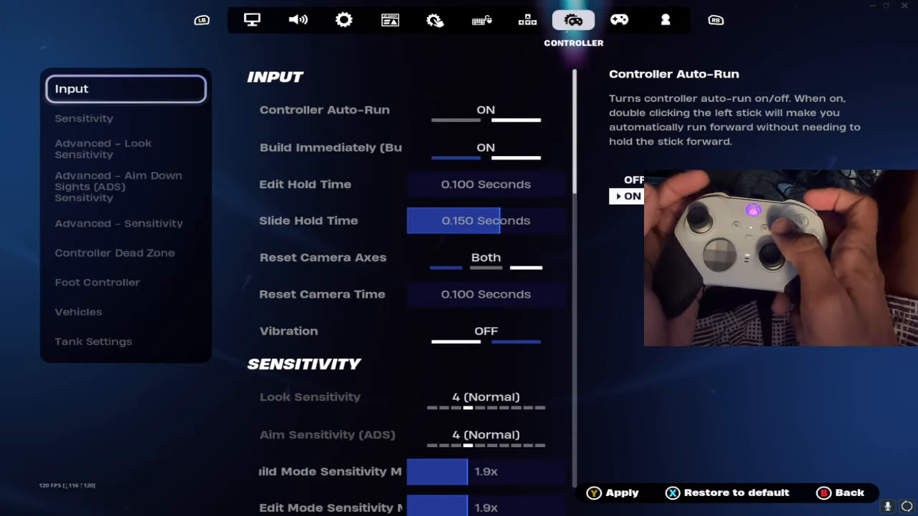